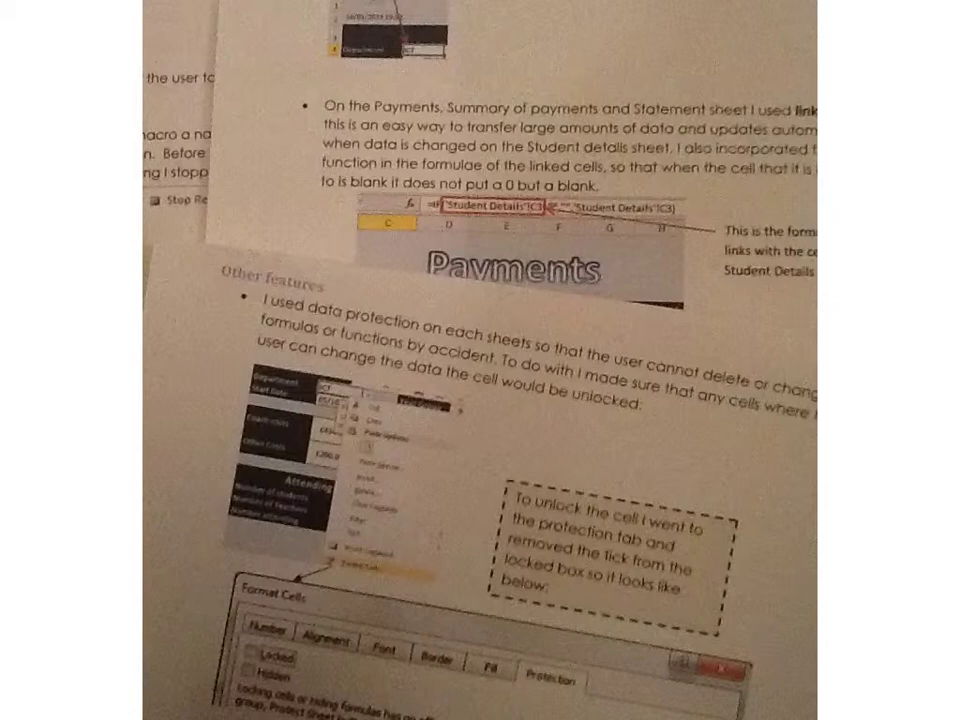
scroll(down, 3)
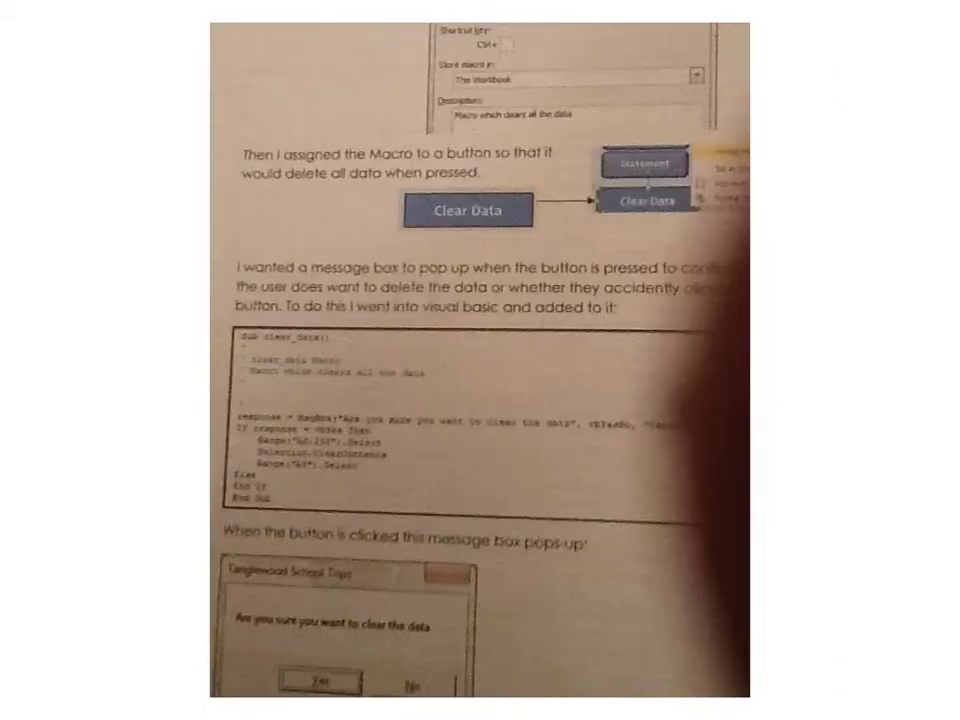